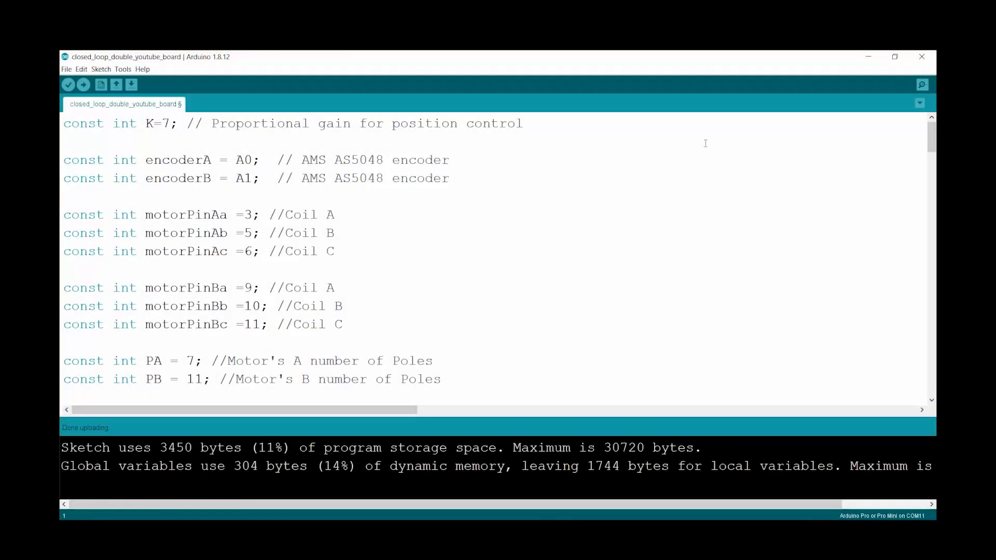
mouse_move(507, 202)
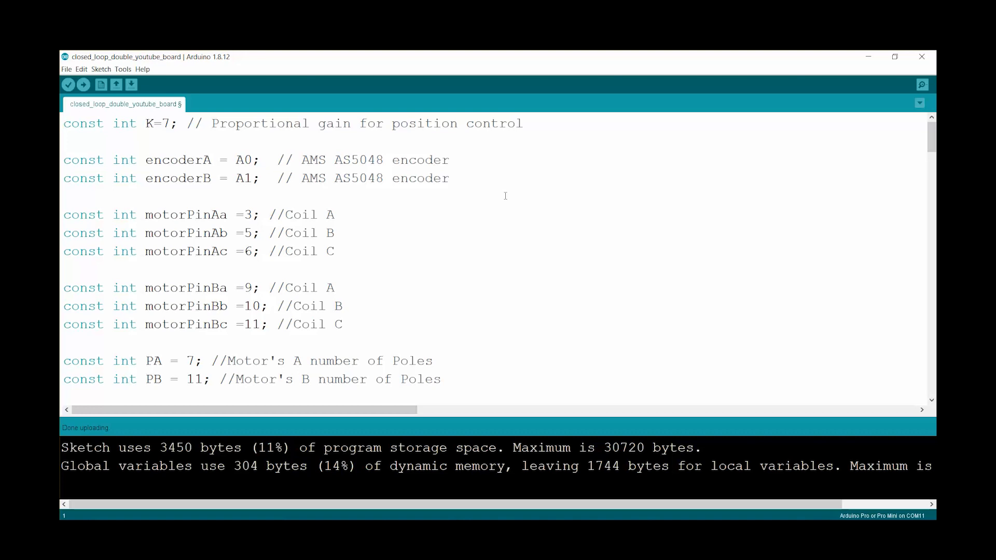
mouse_move(247, 206)
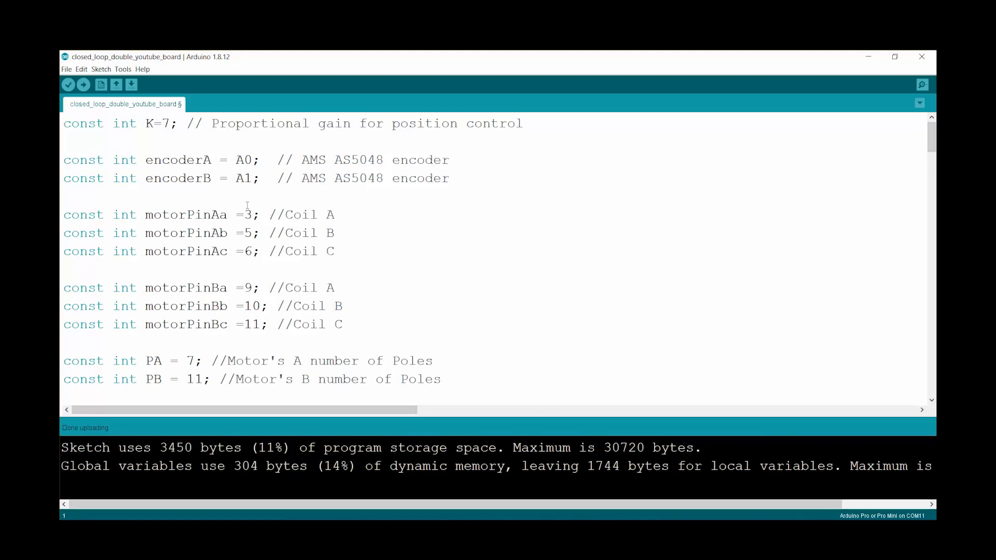
Highlight the three motor B pin declarations, then move down to the position variables
left_click_drag(63, 159, 380, 178)
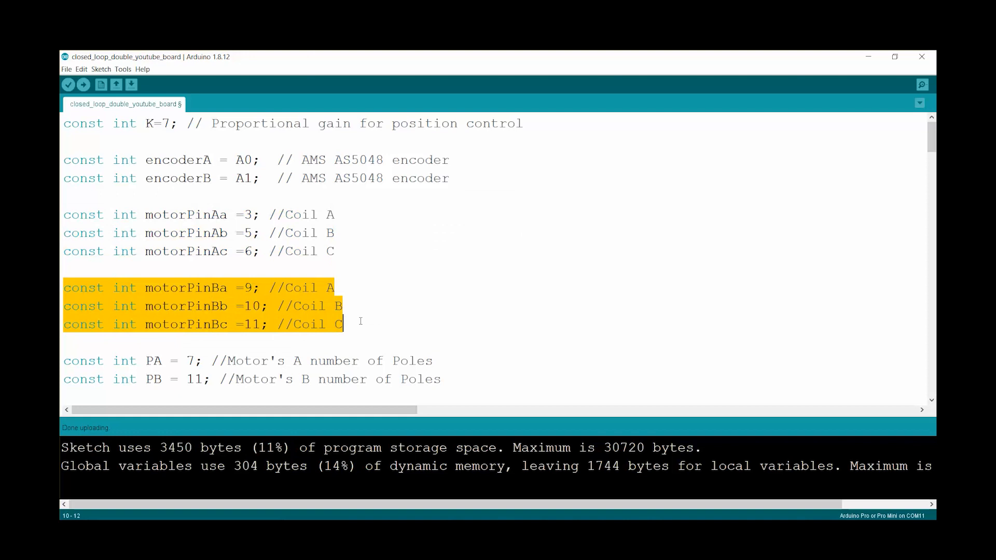
mouse_move(257, 222)
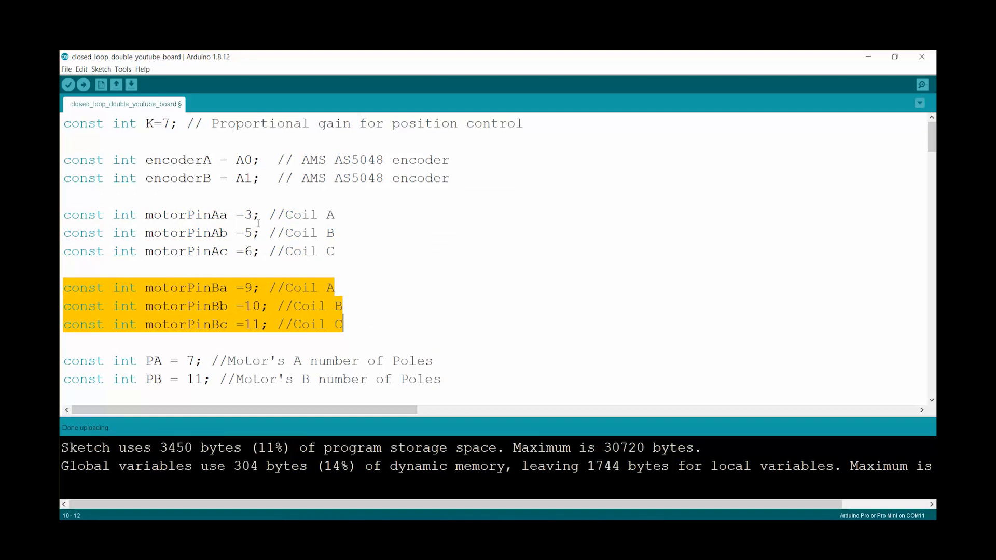
mouse_move(254, 255)
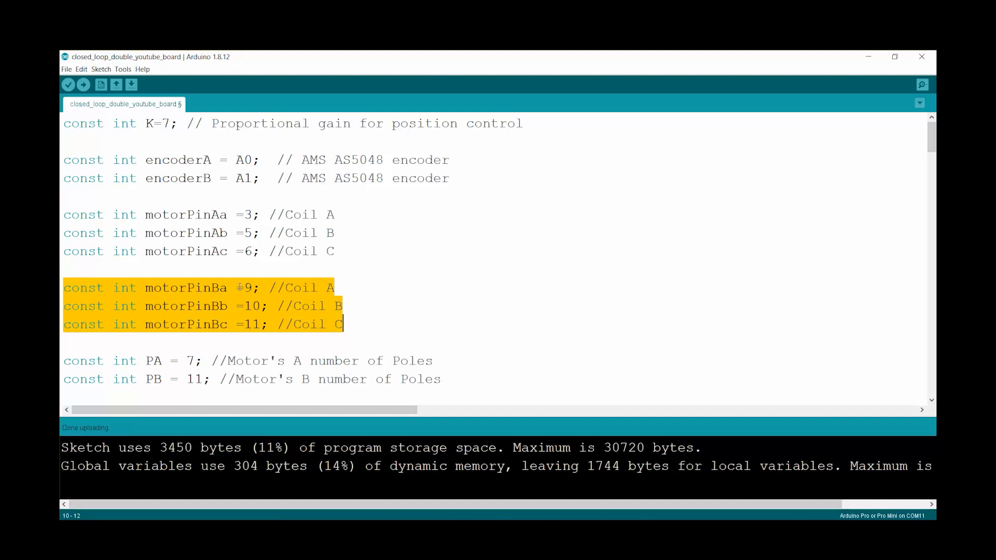
left_click(236, 287)
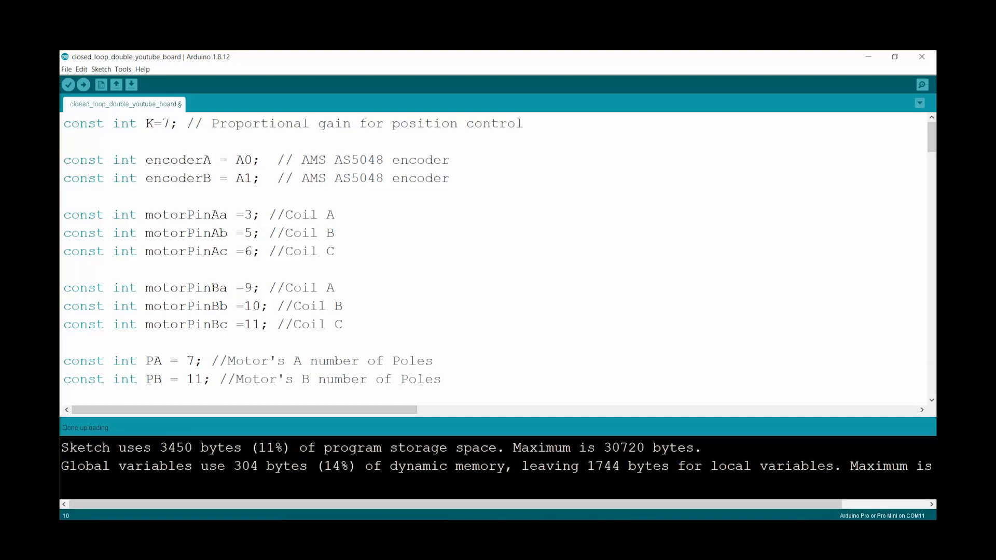
left_click(63, 215)
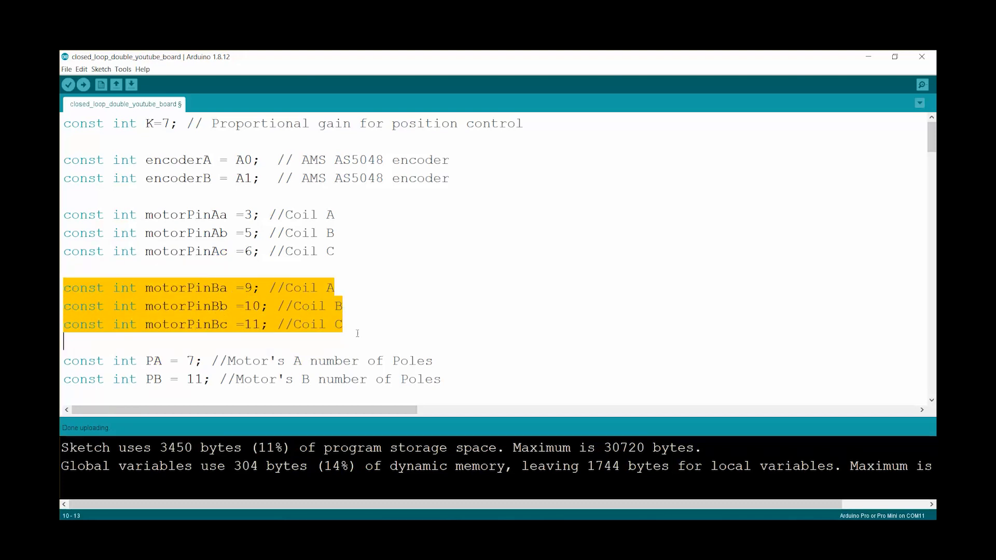
scroll("down", 3)
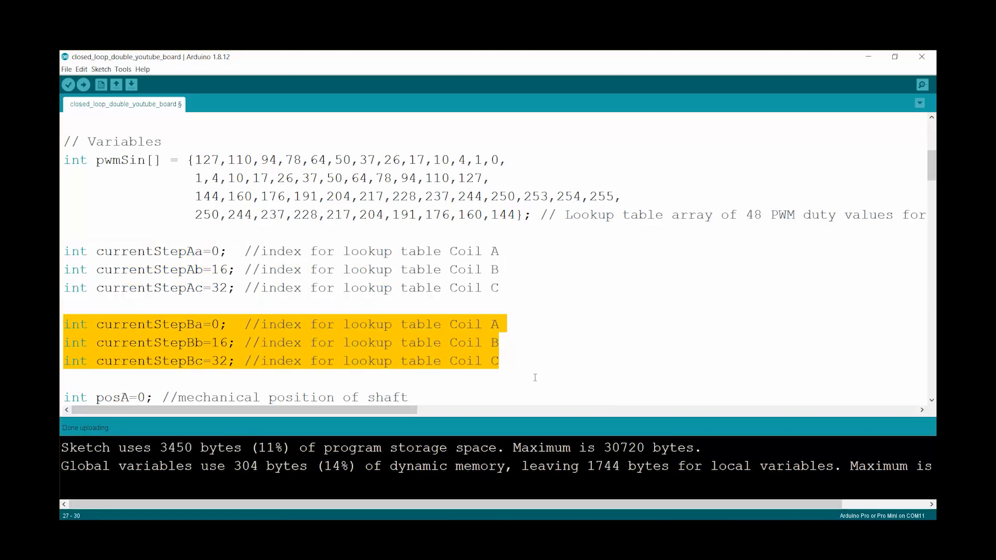
scroll("down", 3)
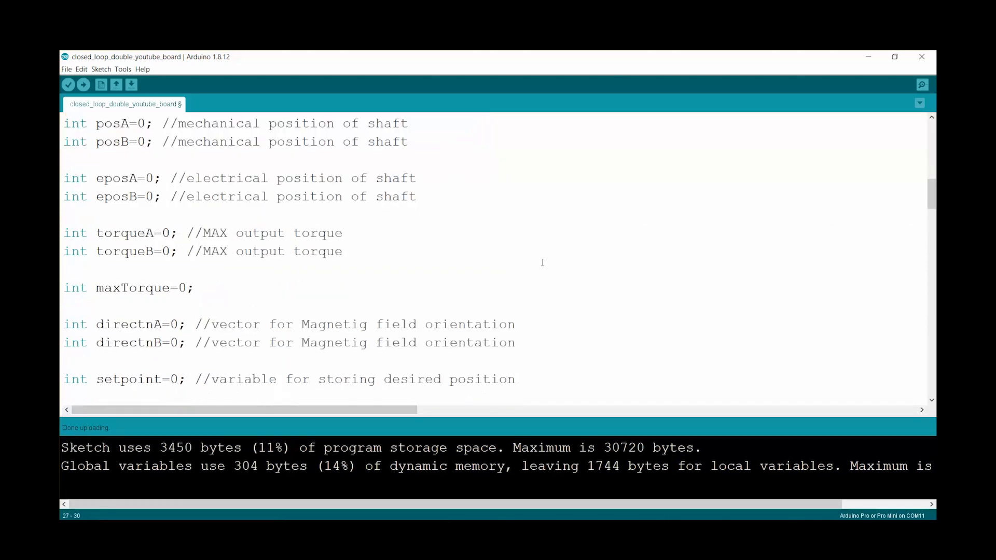
scroll("down", 3)
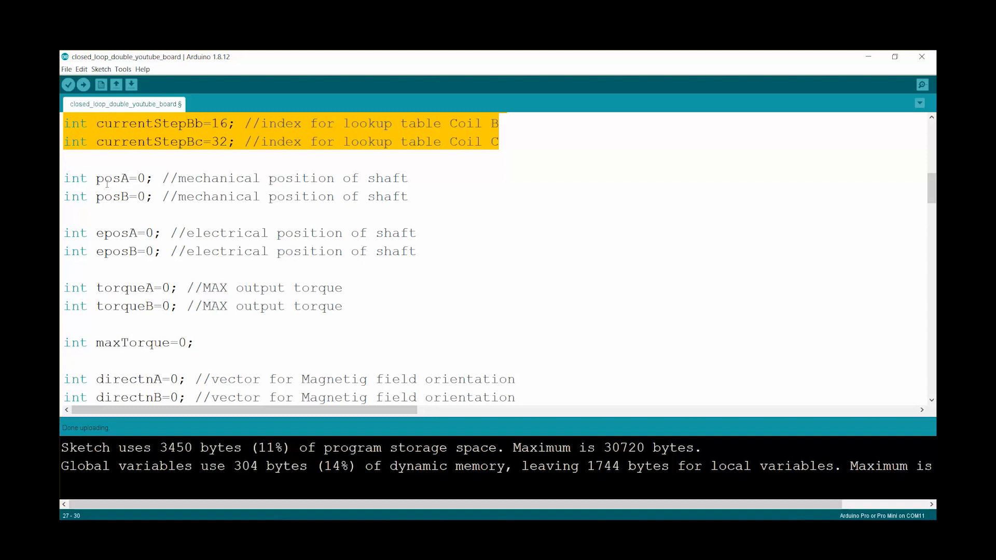
Highlight the posA, posB, eposA and eposB position variables
double_click(112, 178)
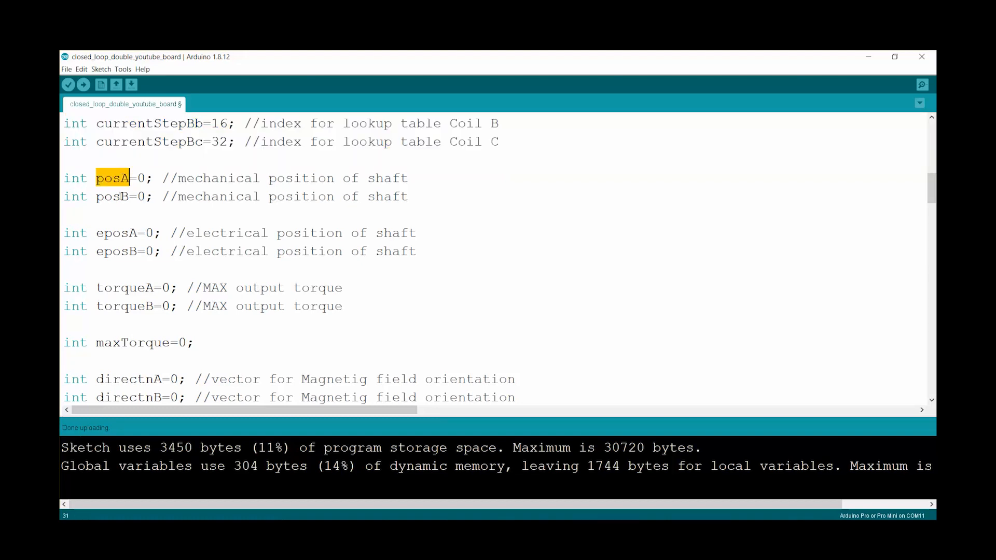
double_click(111, 196)
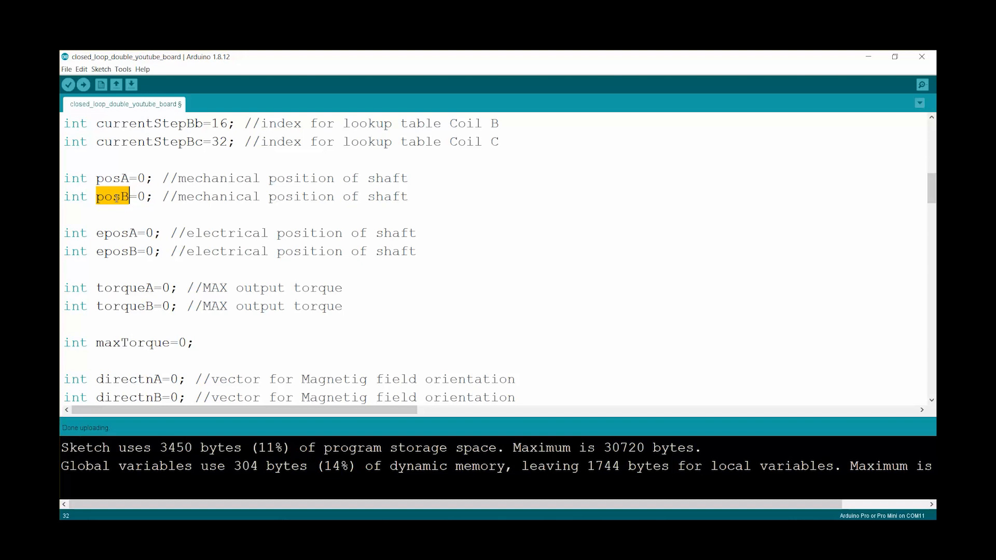
left_click(111, 233)
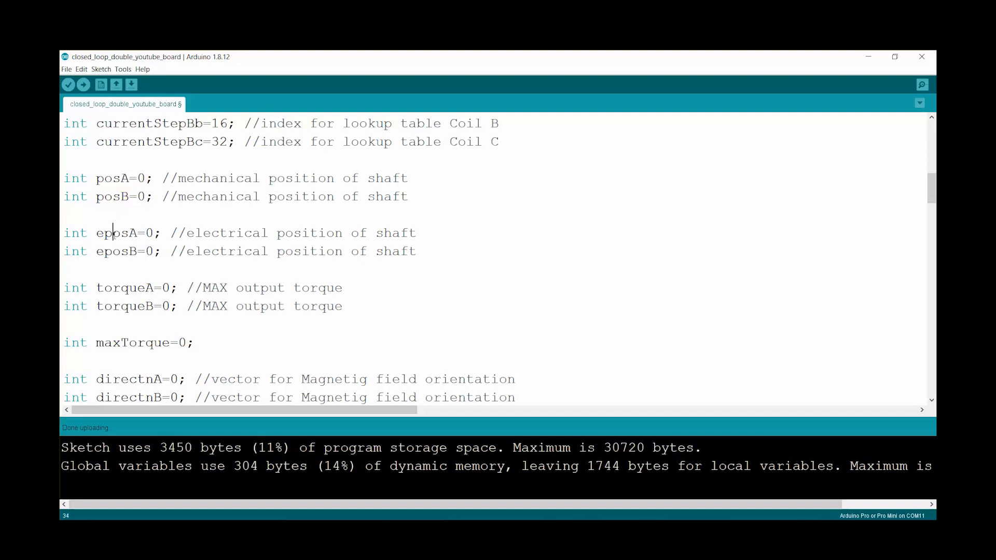
double_click(116, 251)
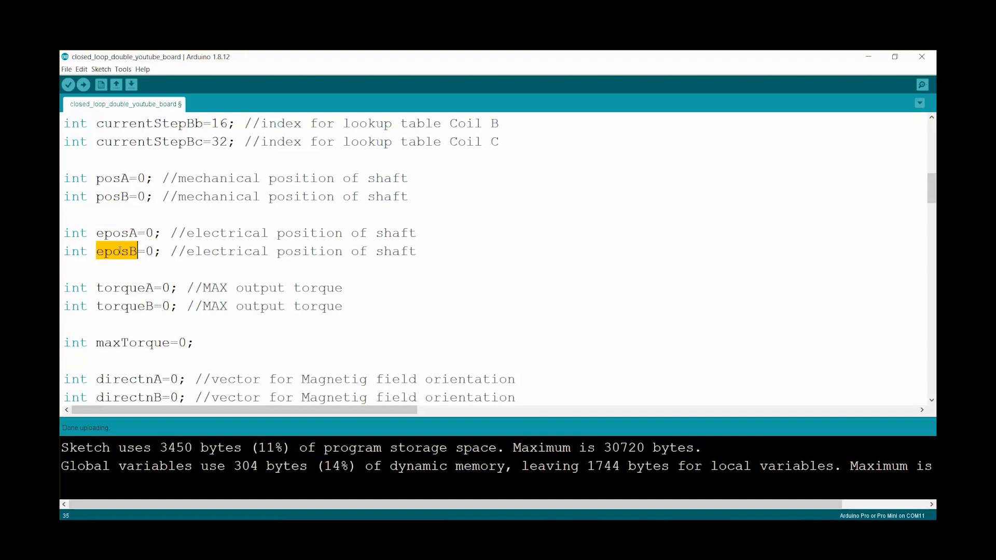
double_click(117, 232)
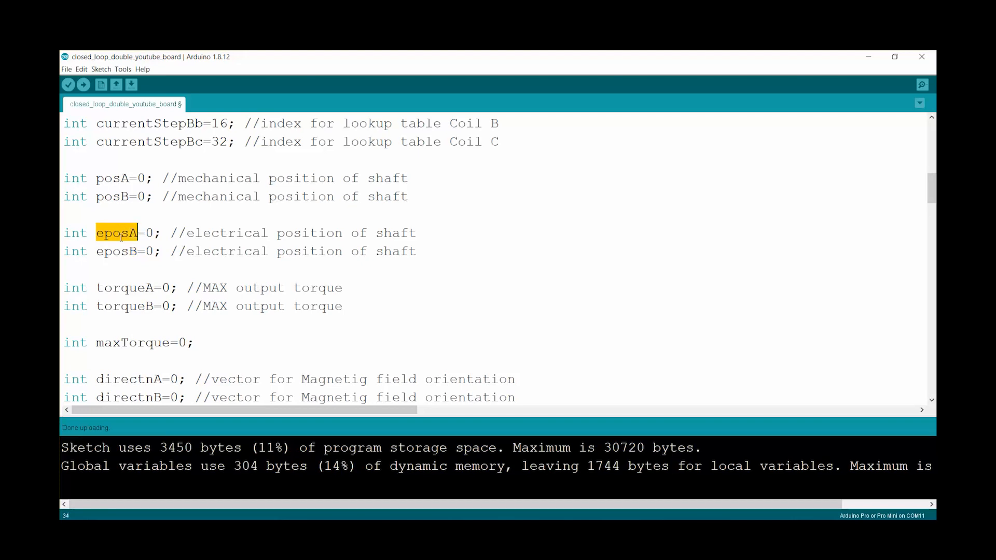
scroll("down", 3)
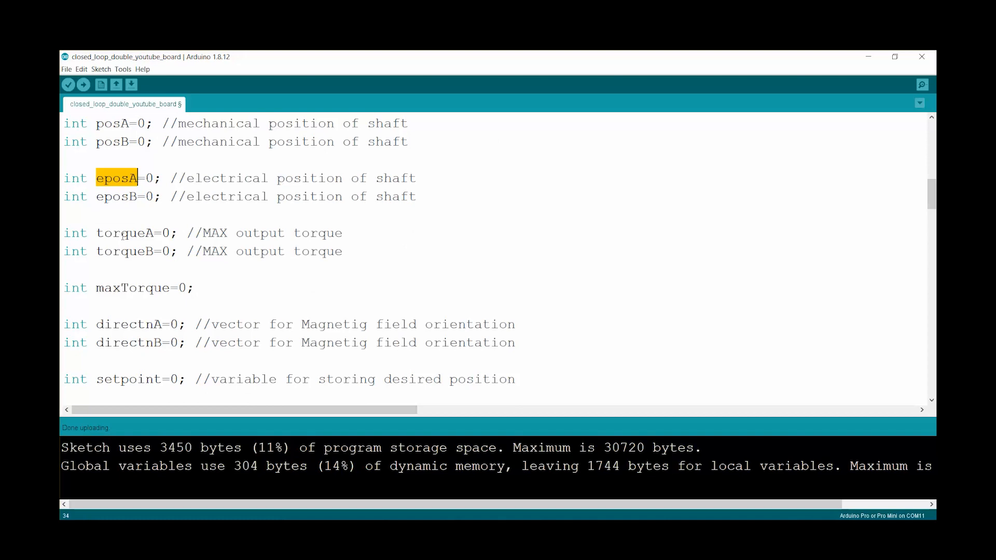
scroll("down", 3)
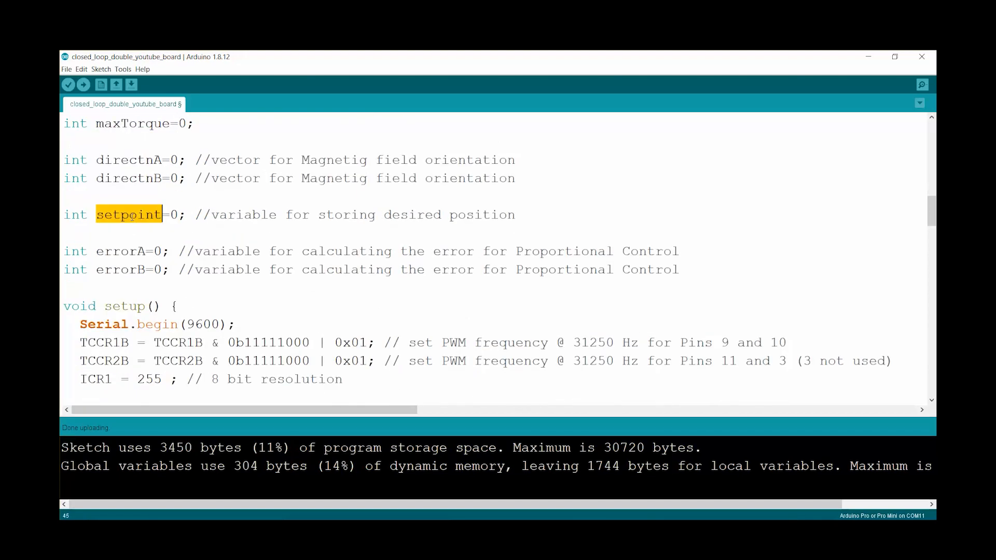
Highlight the setpoint and errorB variables in the control declarations
left_click(130, 159)
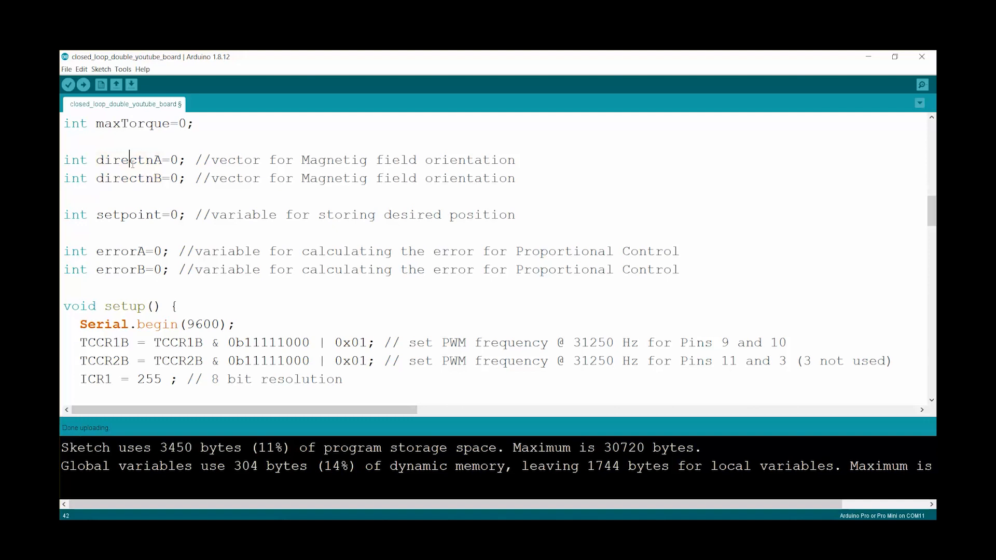
double_click(127, 215)
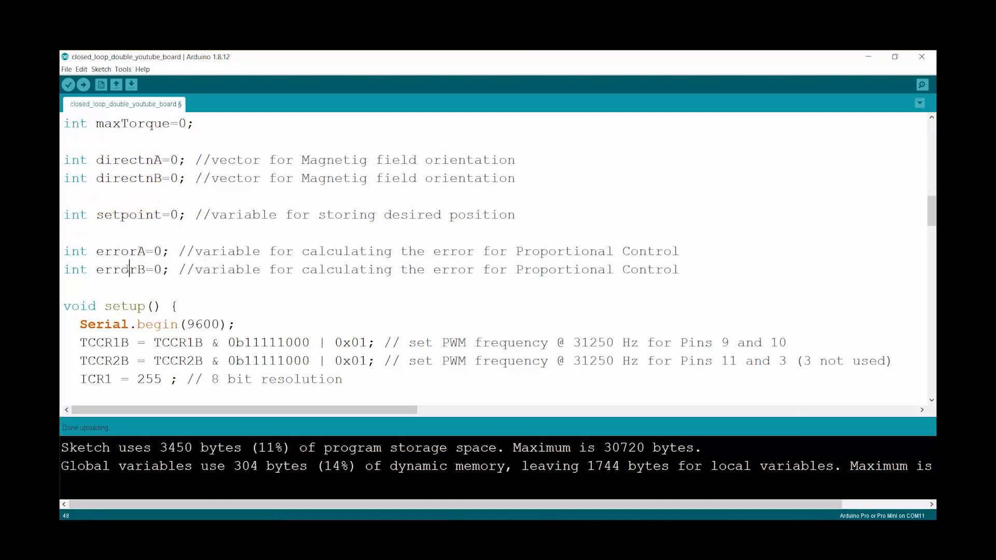
double_click(121, 269)
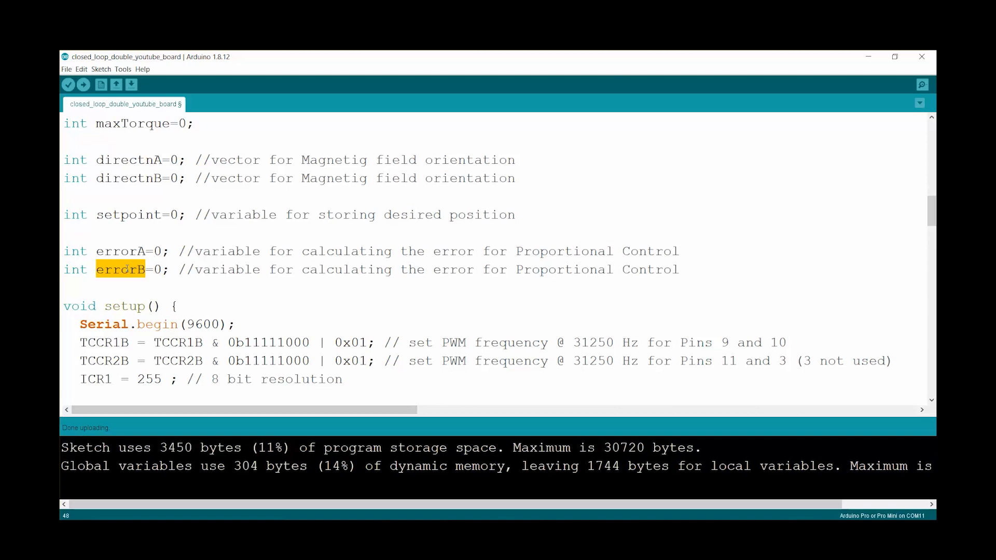
scroll("down", 3)
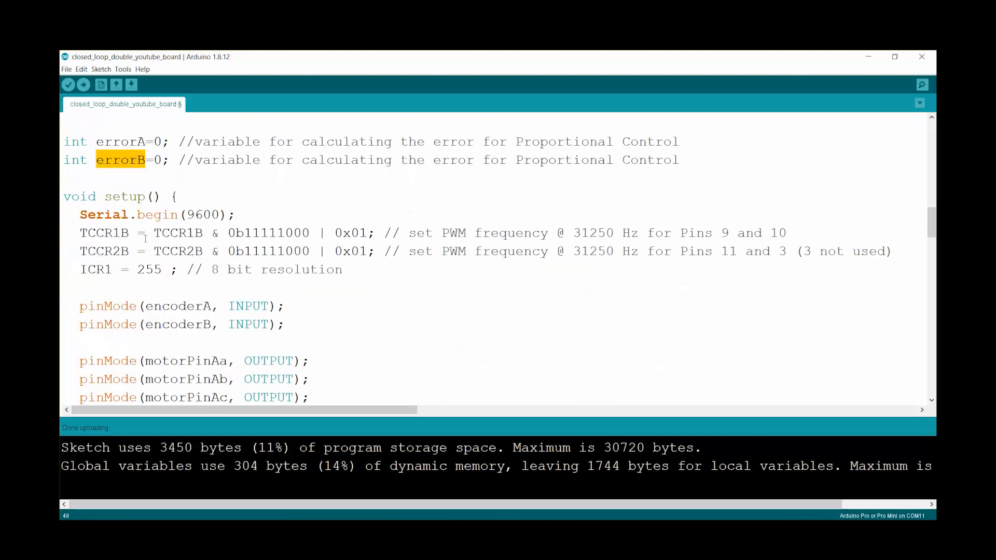
scroll("down", 3)
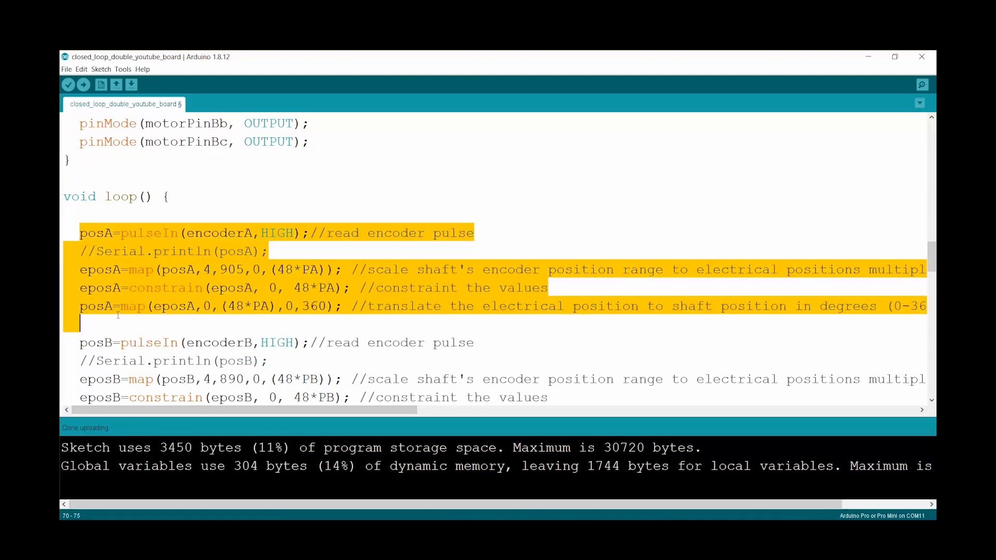
scroll("down", 3)
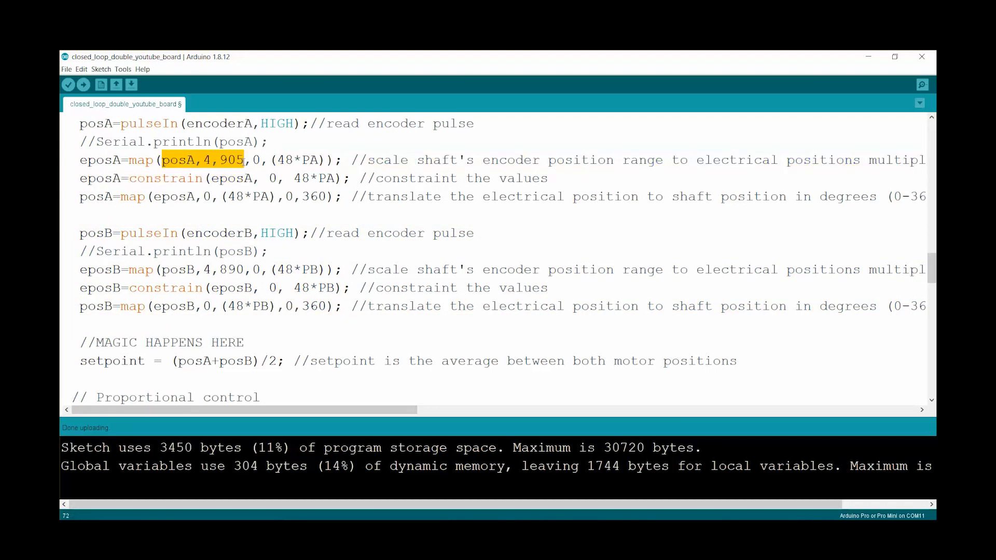
Highlight motor A's encoder range 4,905 and the setpoint averaging expression (posA+posB)/2
left_click(164, 270)
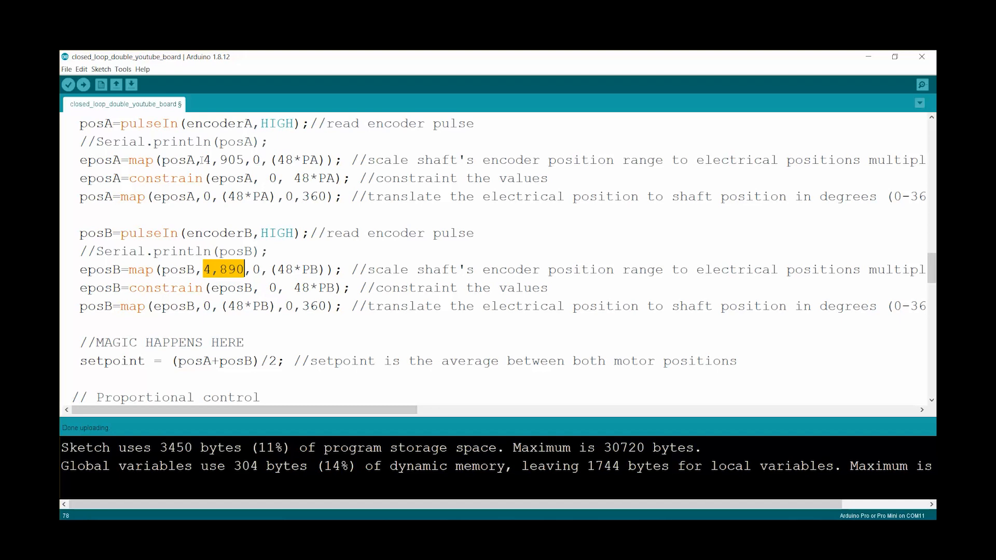
double_click(221, 159)
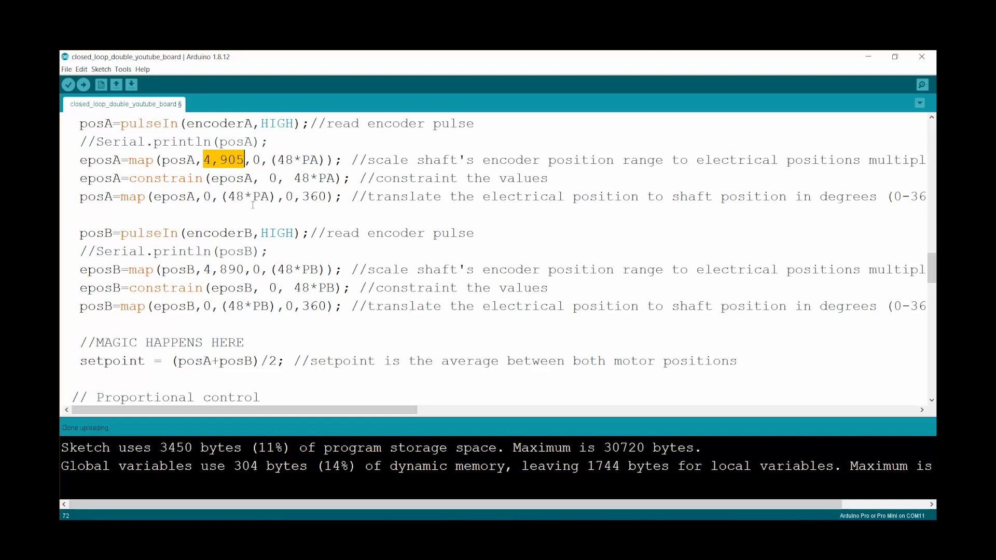
scroll("down", 3)
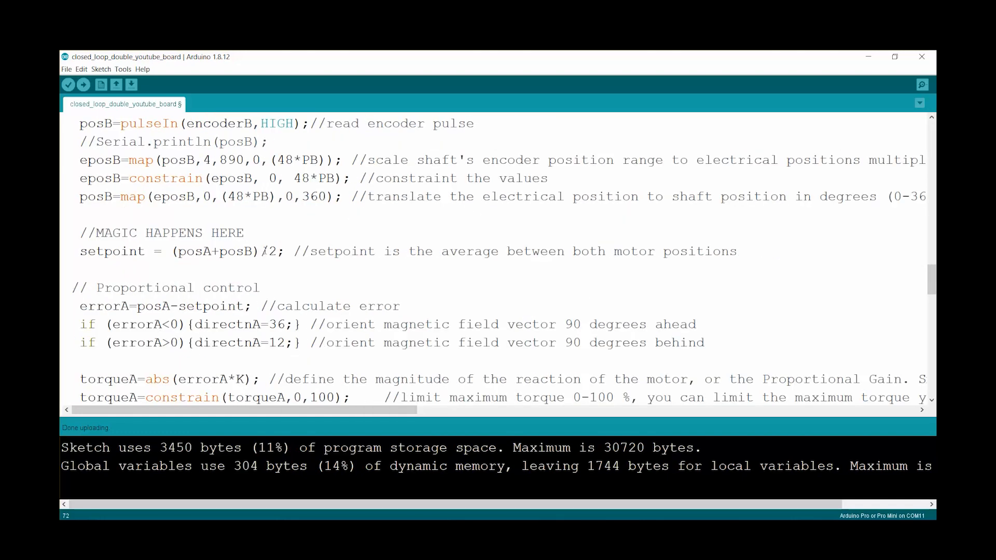
double_click(161, 233)
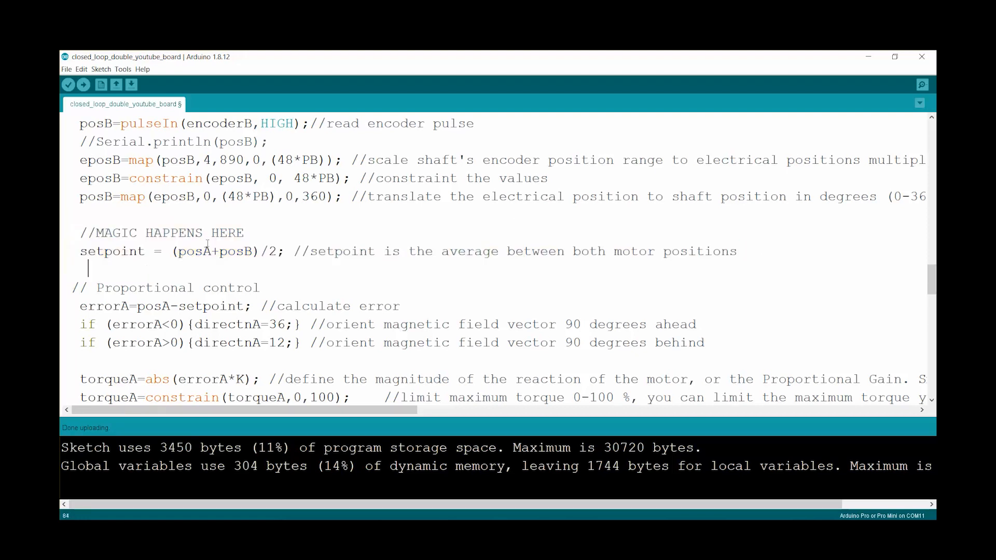
double_click(233, 251)
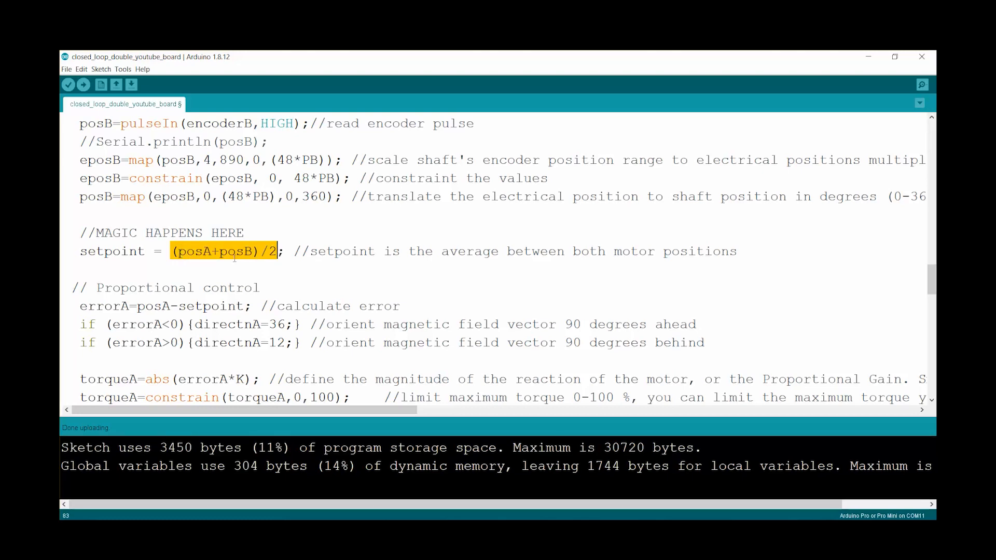
double_click(113, 250)
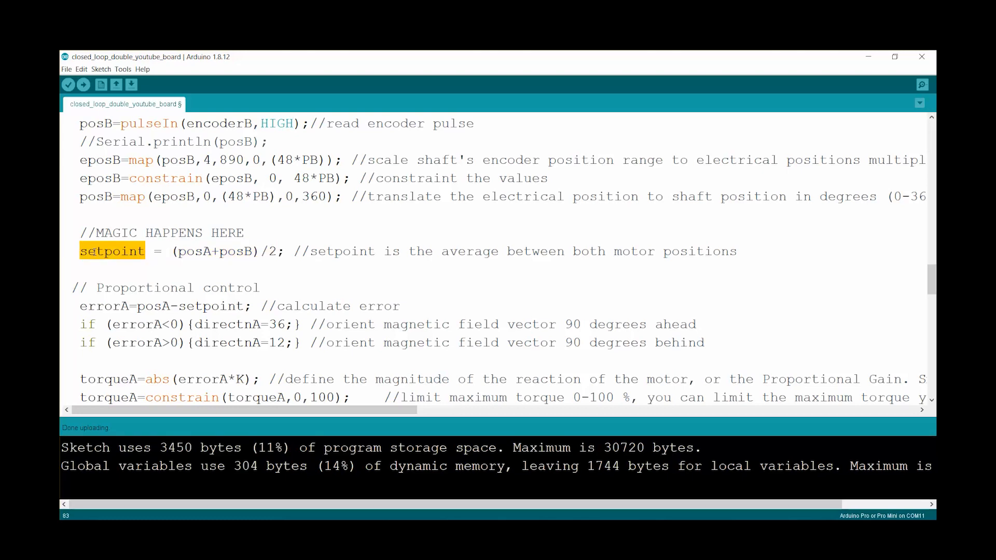
Emphasise posA and the setpoint term in motor A's error, then motor B's error calculation
scroll("down", 3)
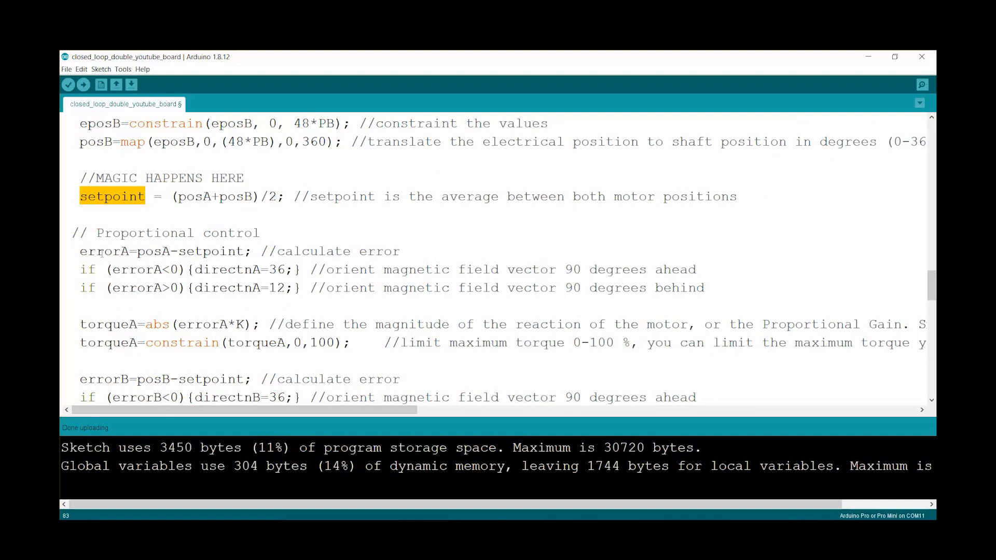
double_click(154, 251)
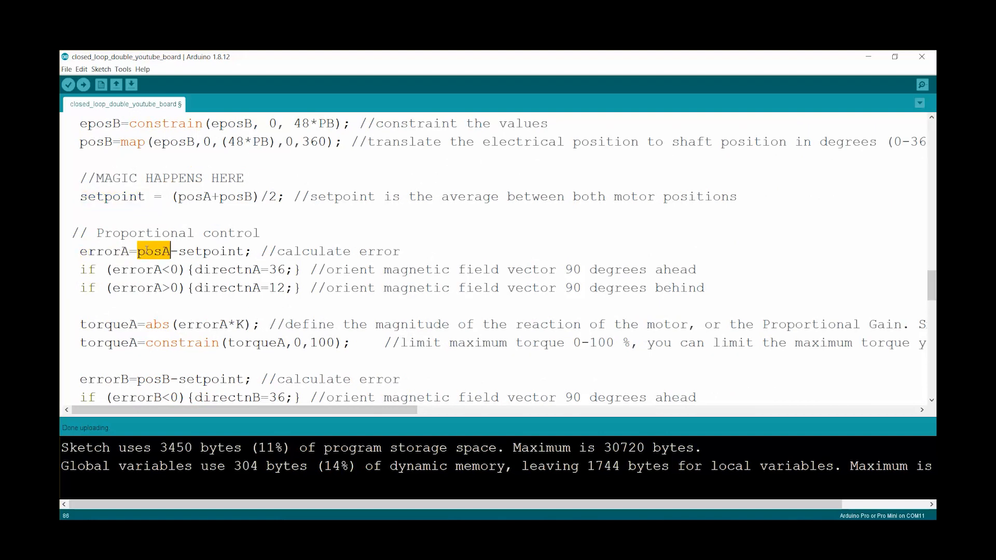
double_click(211, 251)
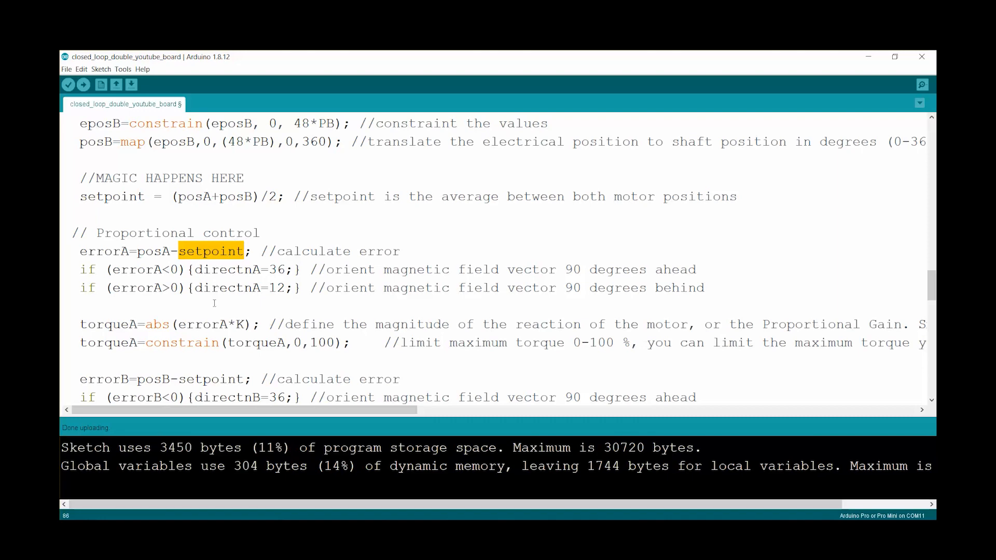
scroll("down", 3)
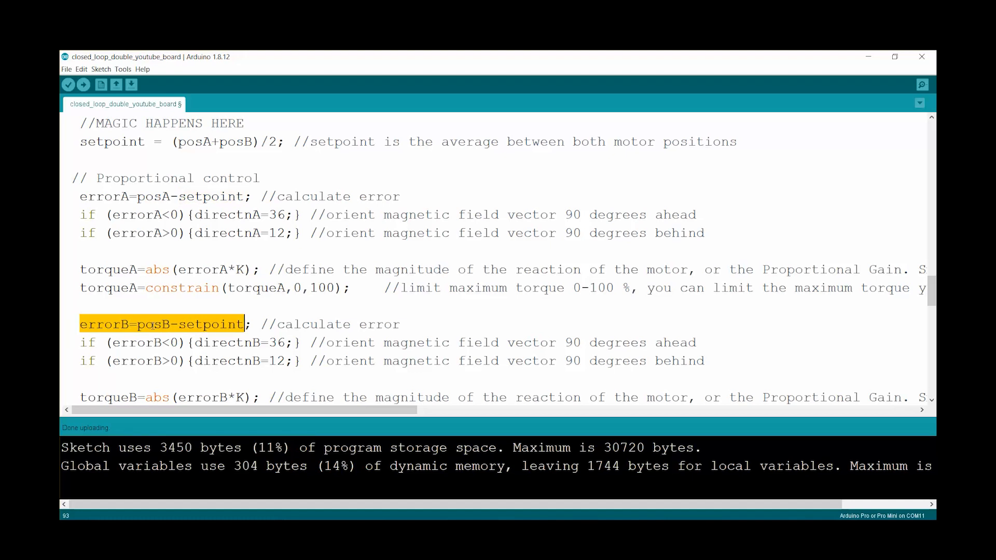
double_click(112, 142)
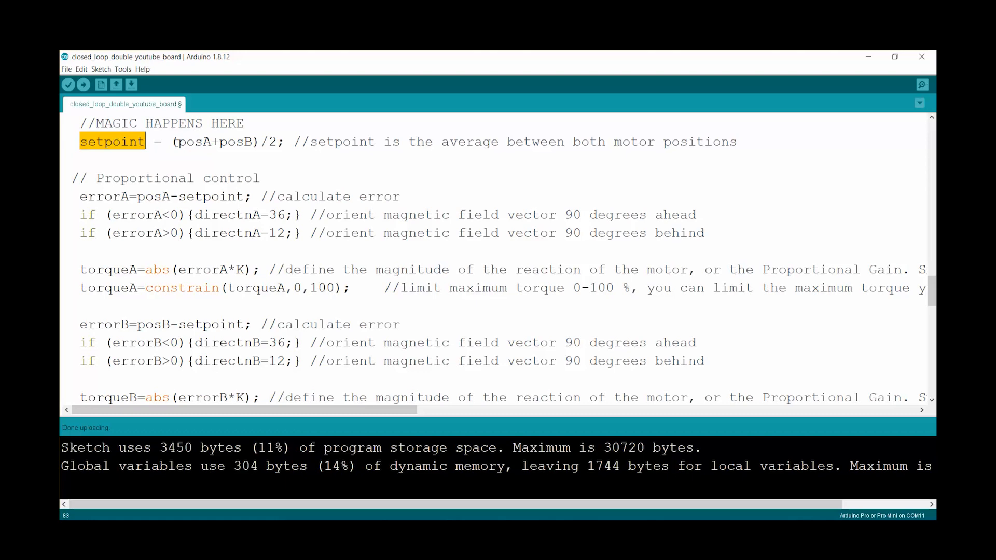
double_click(213, 141)
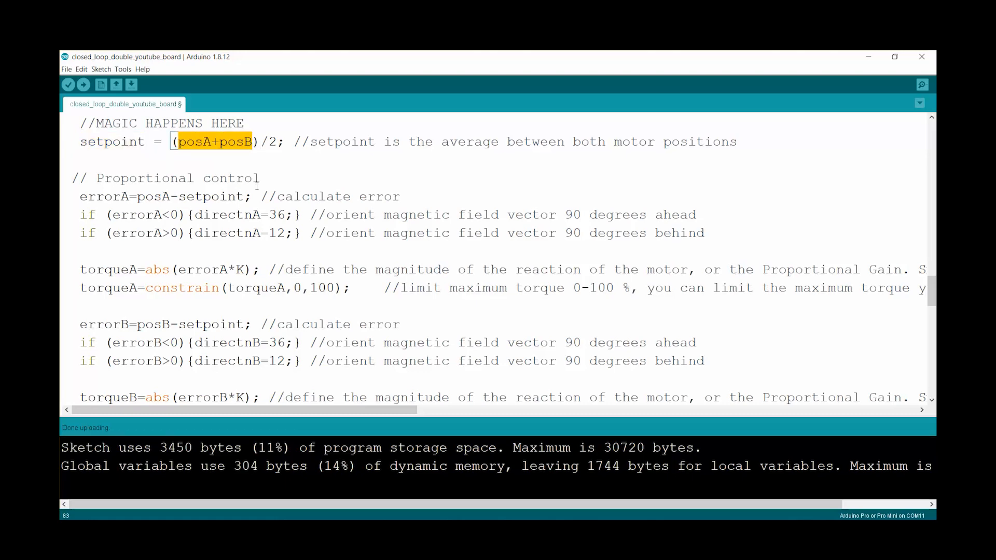
mouse_move(207, 223)
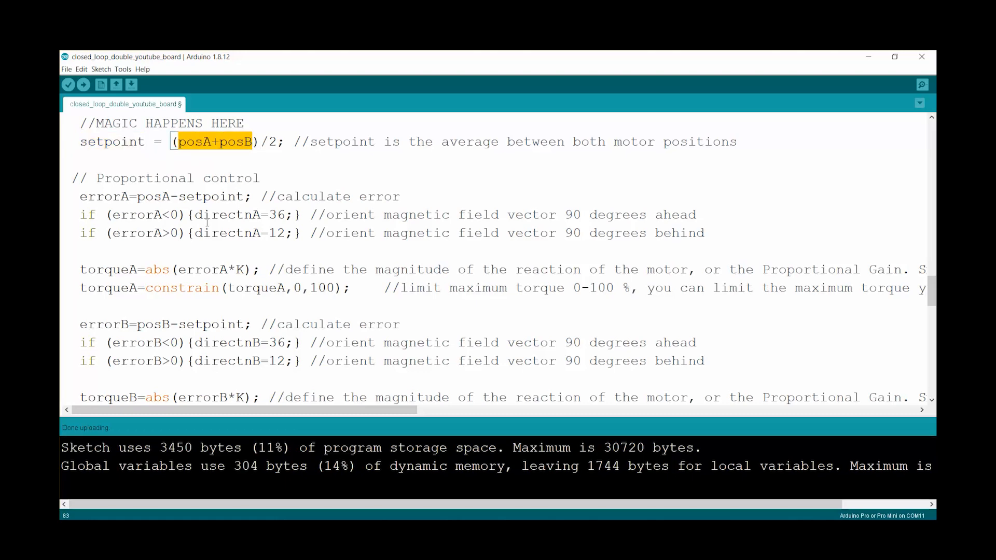
Emphasise motor B's torque magnitude calculation and the offsetB synchronization constant 11
scroll("down", 3)
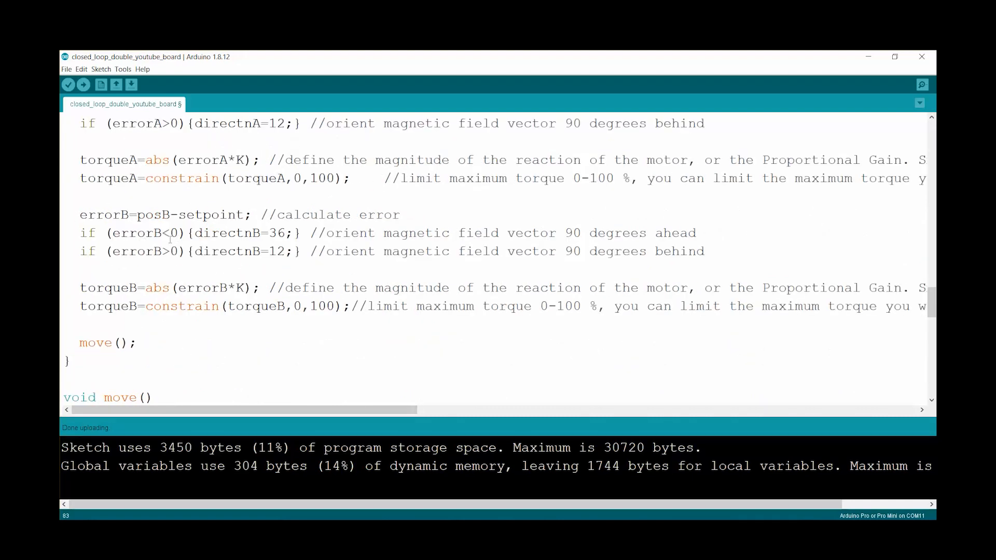
double_click(206, 233)
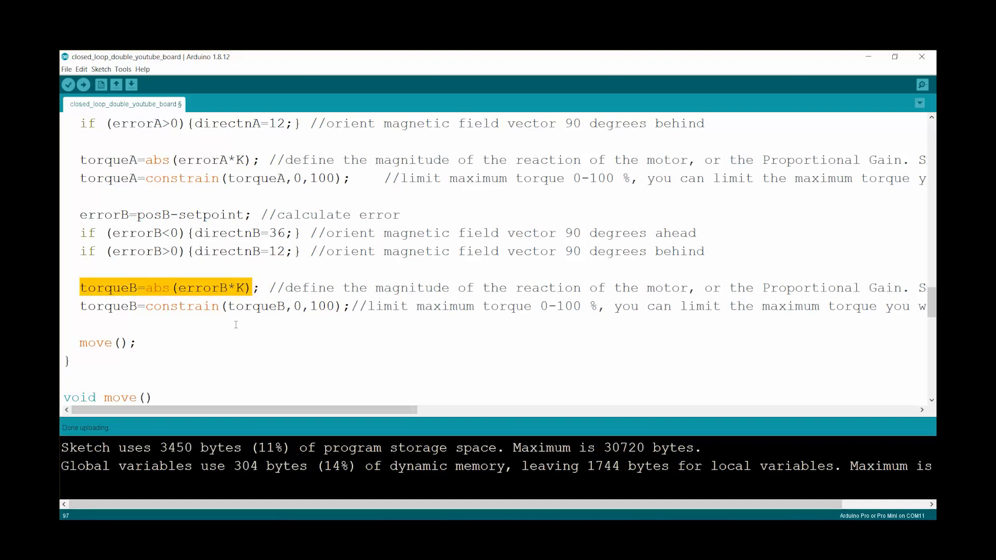
mouse_move(343, 280)
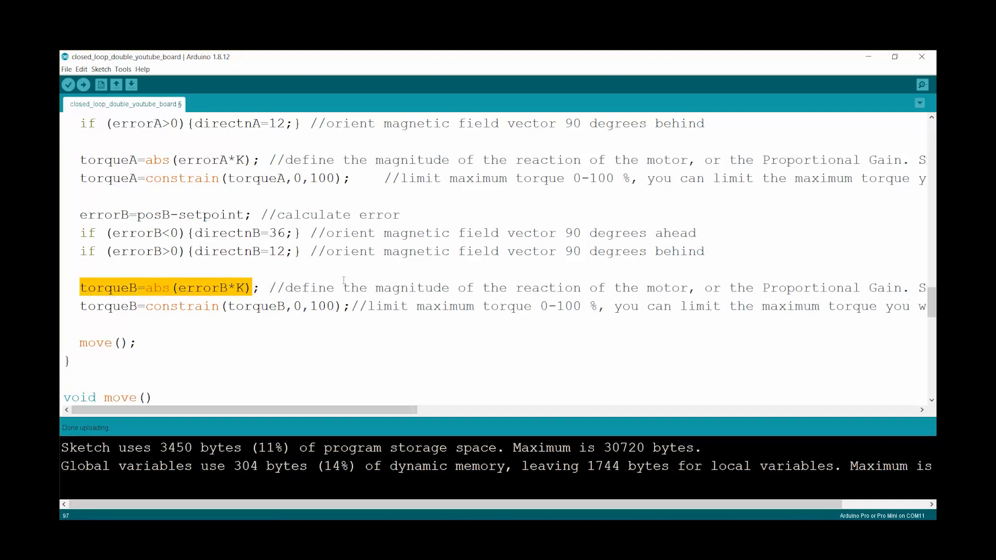
scroll("down", 3)
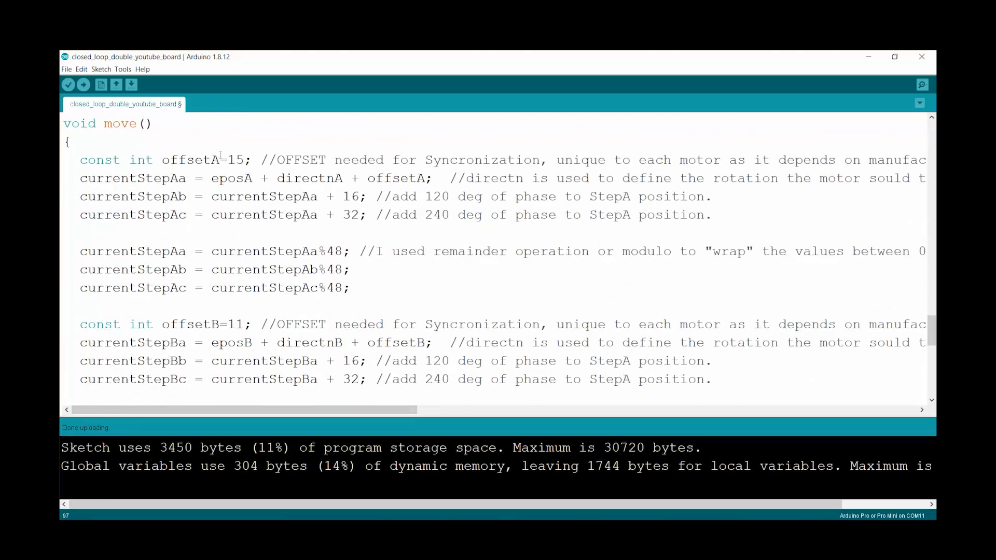
double_click(190, 159)
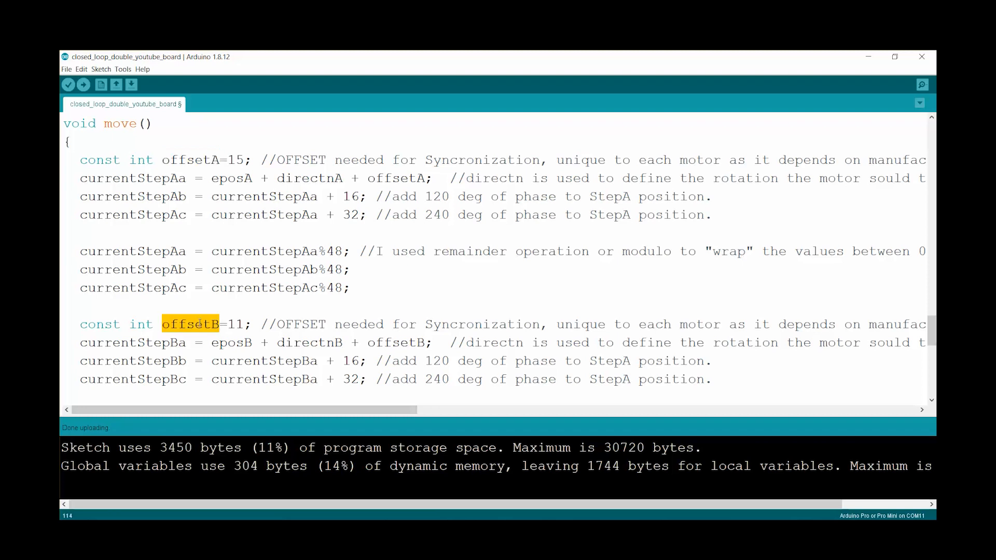
double_click(235, 324)
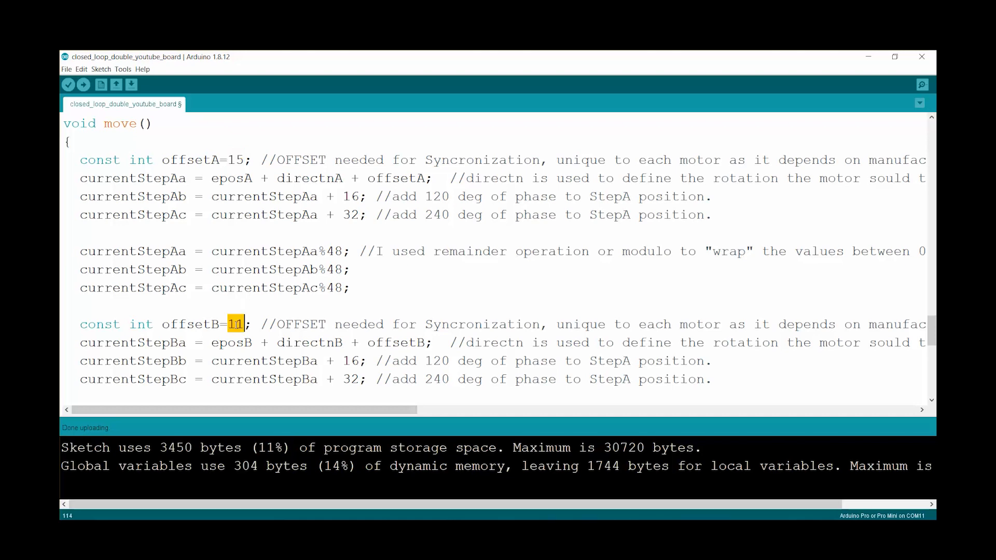
Scroll the variation sketch to its Proportional control section with errorA from posA-posB
scroll("down", 3)
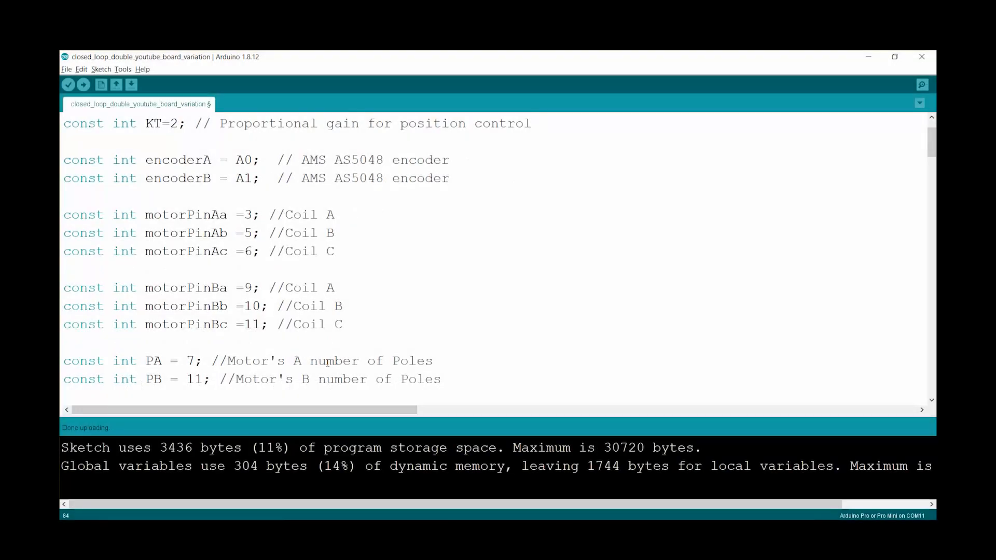
scroll("down", 3)
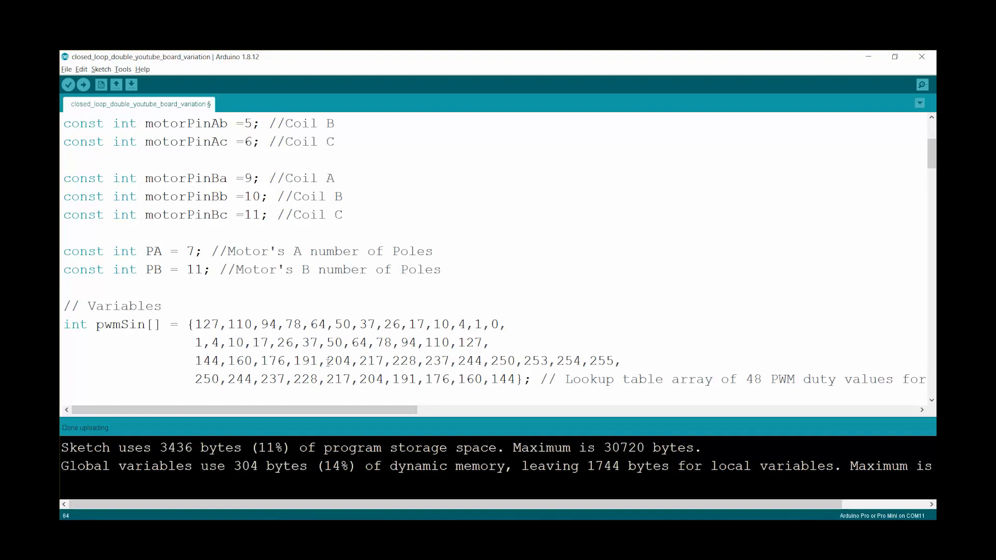
scroll("down", 3)
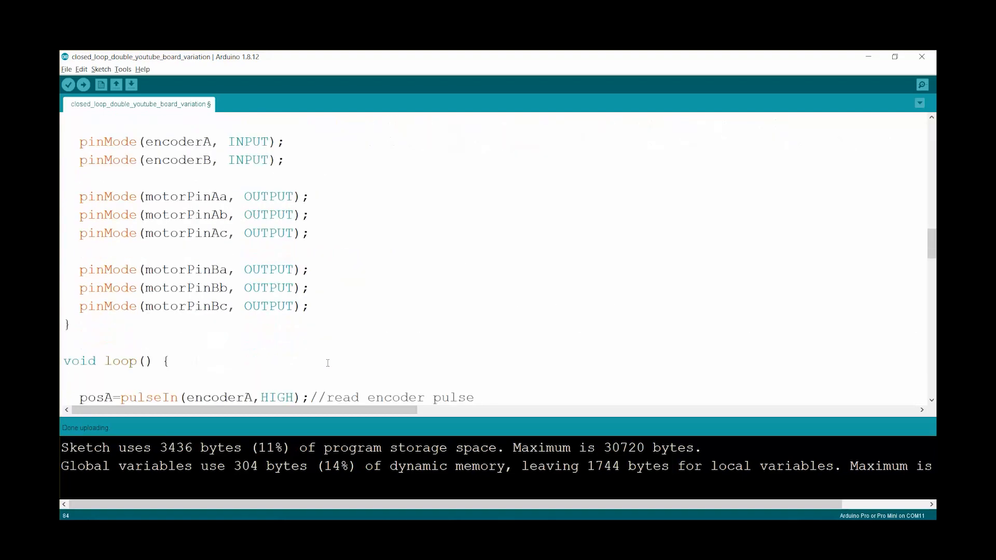
scroll("down", 3)
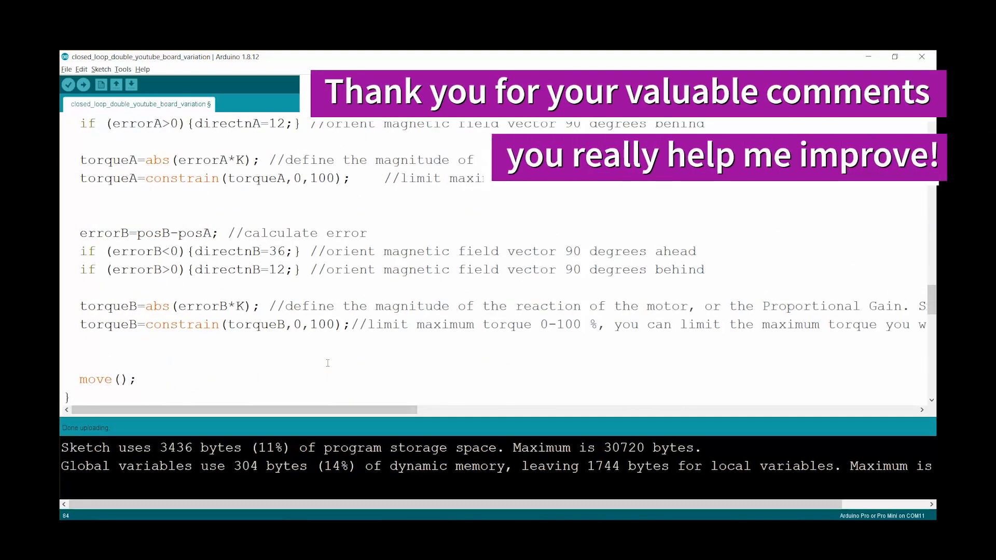
scroll("up", 3)
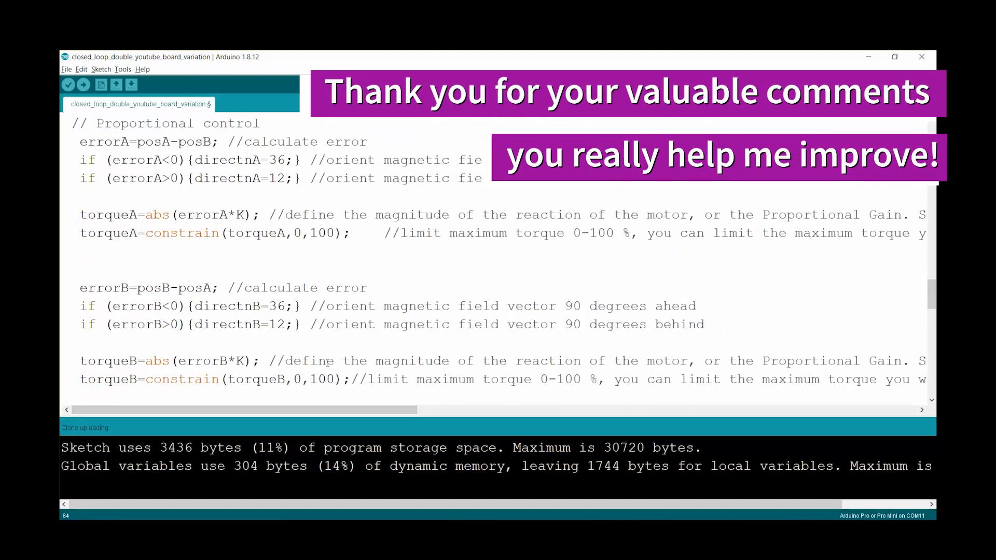
scroll("up", 3)
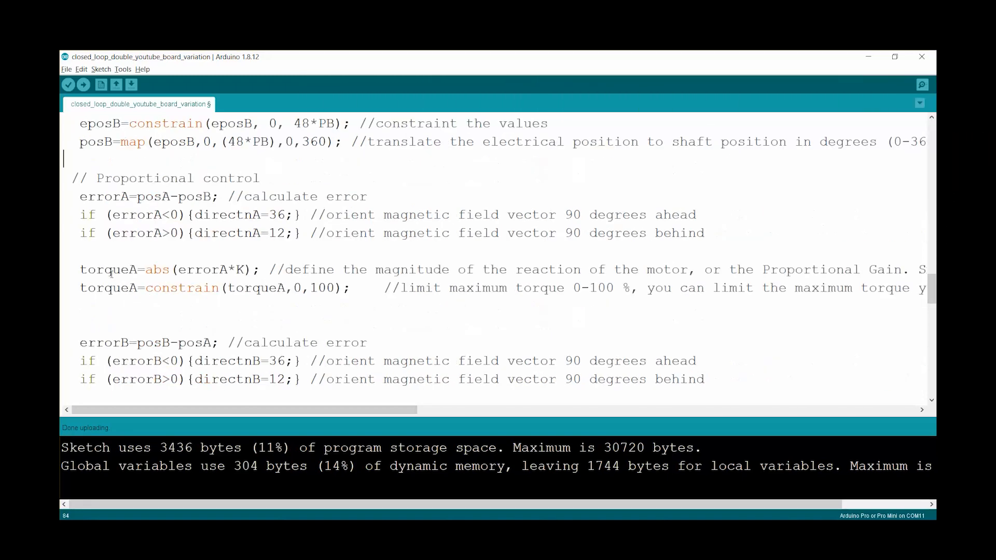
scroll("up", 3)
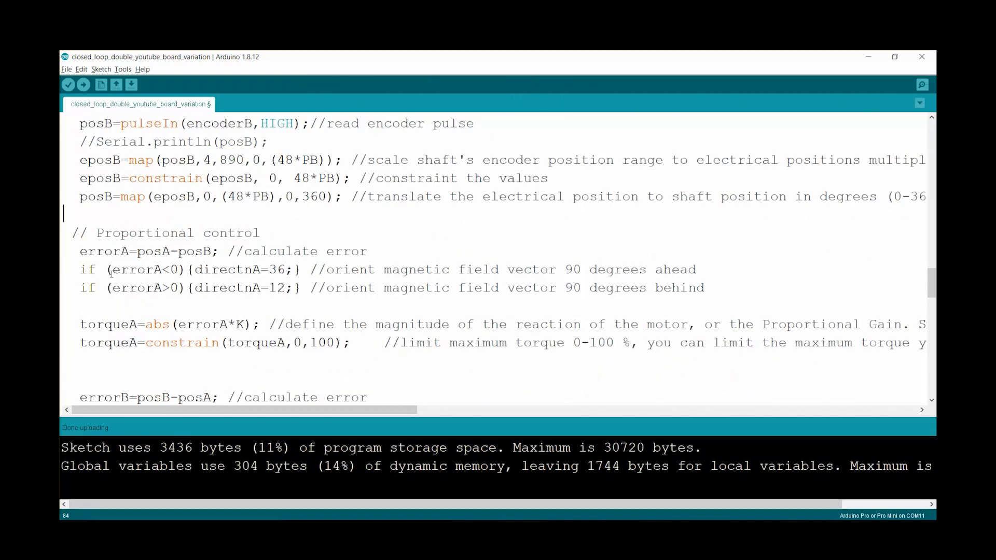
scroll("down", 3)
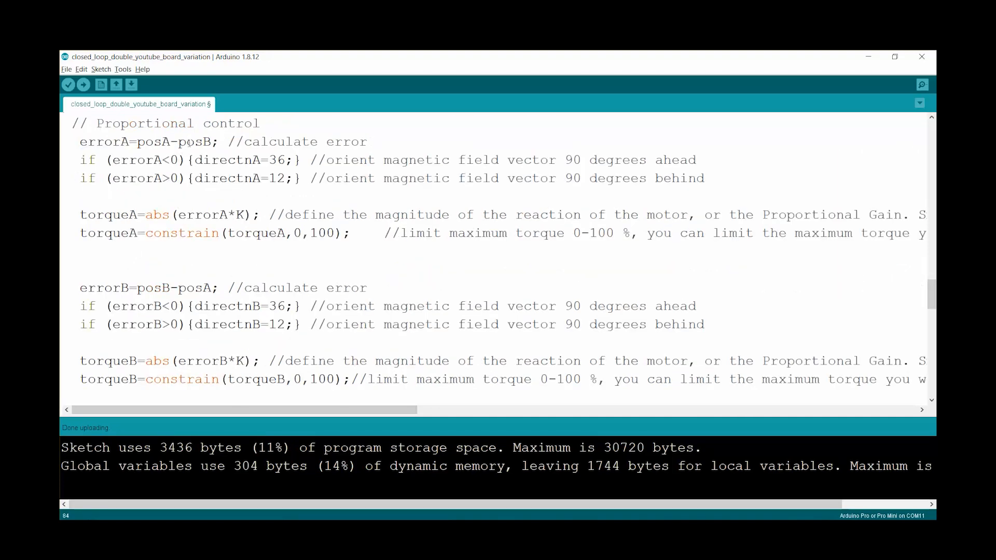
double_click(198, 142)
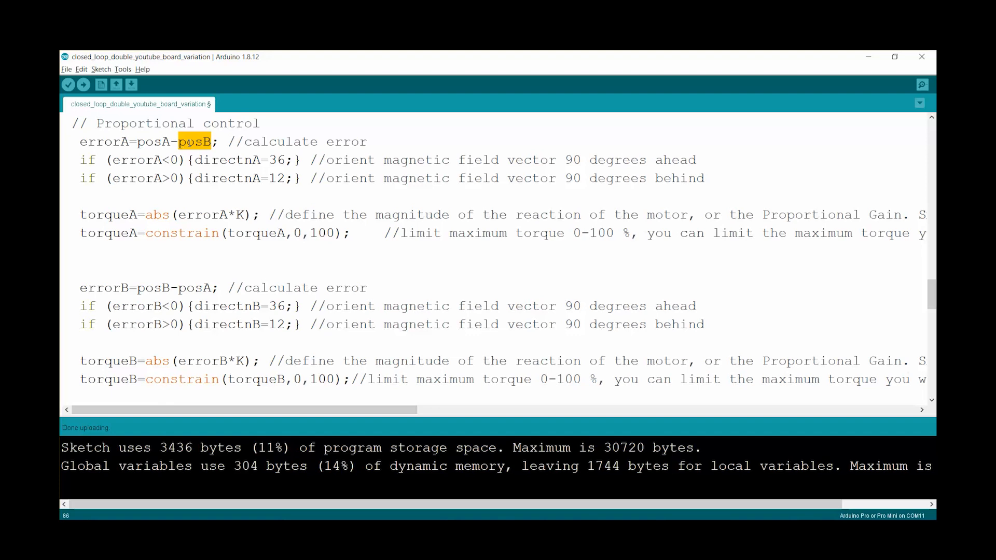
double_click(154, 141)
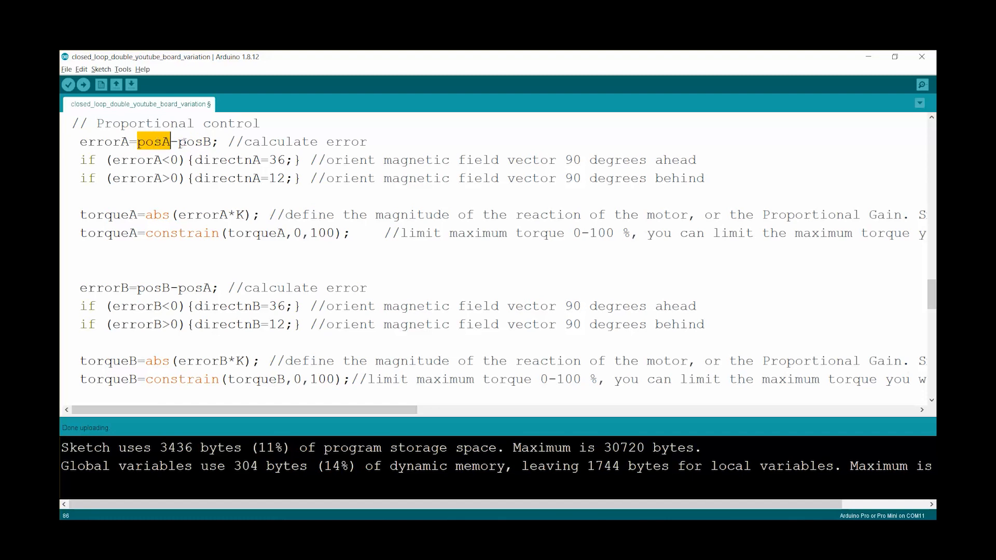
double_click(194, 141)
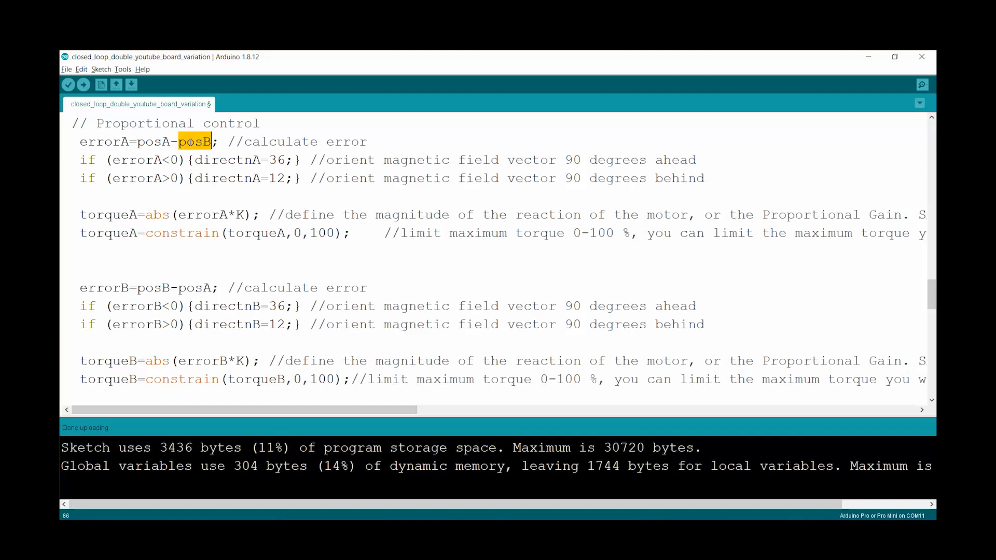
left_click(96, 288)
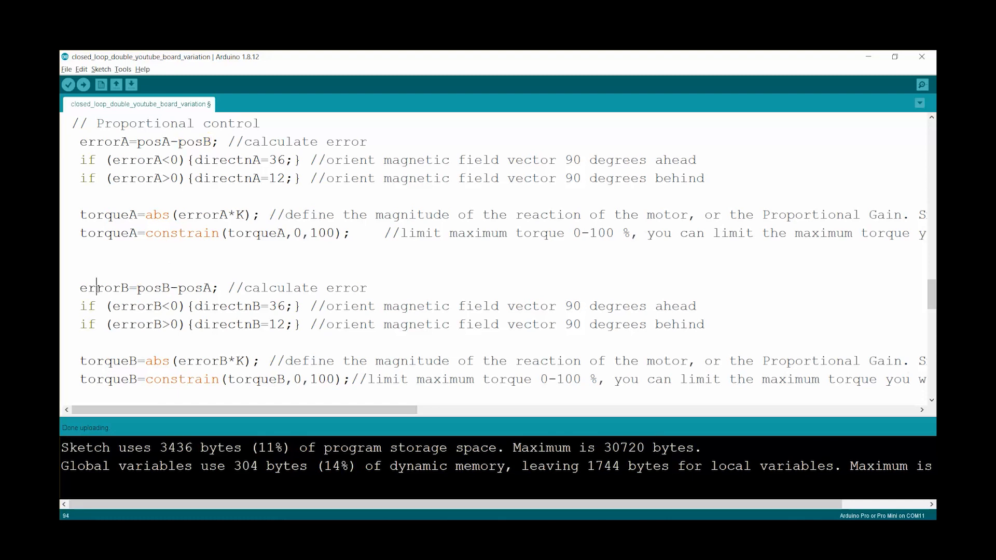
double_click(153, 288)
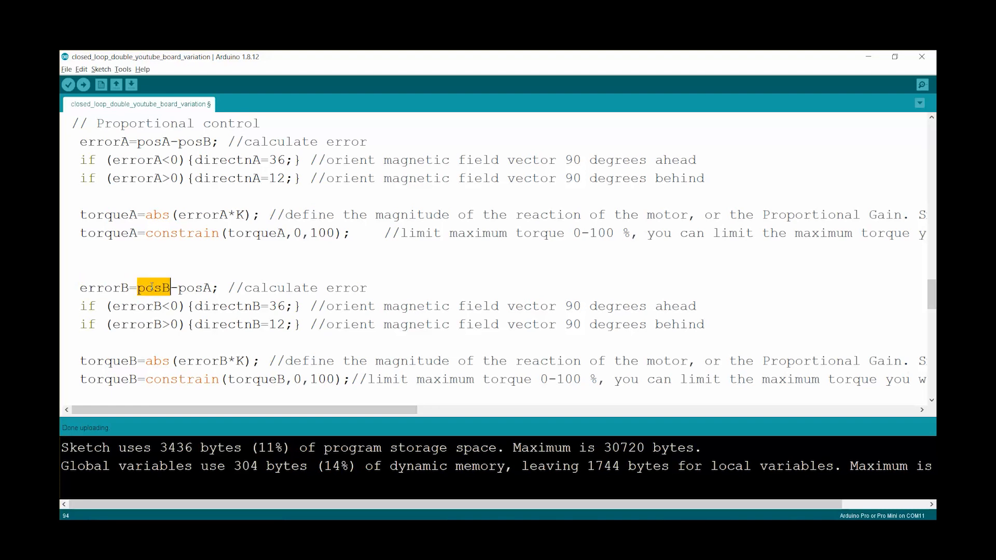
double_click(193, 288)
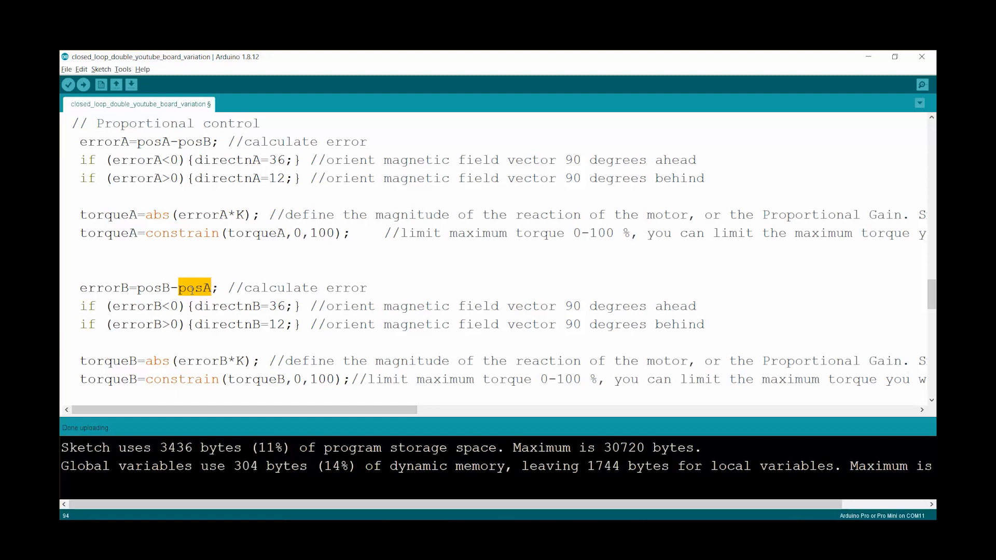
double_click(154, 288)
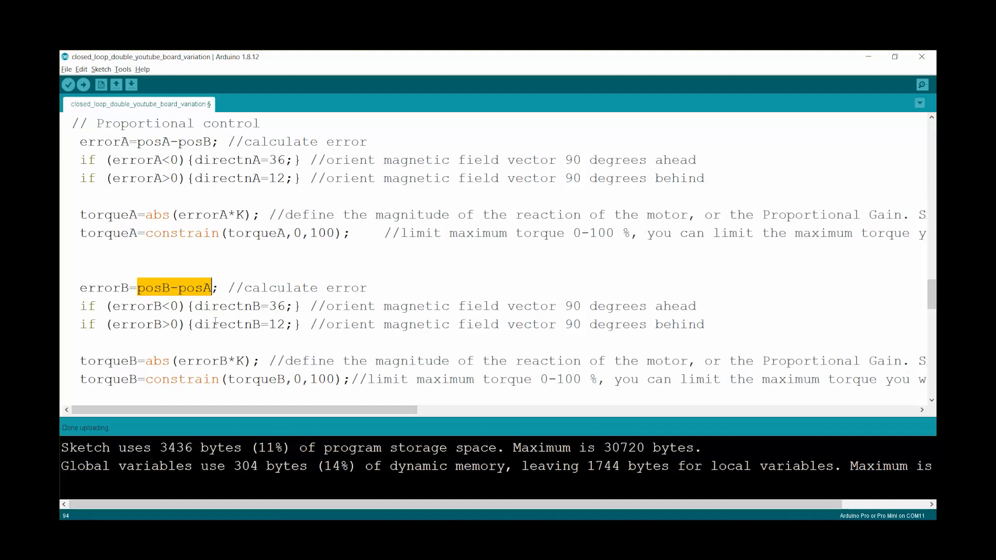
mouse_move(118, 192)
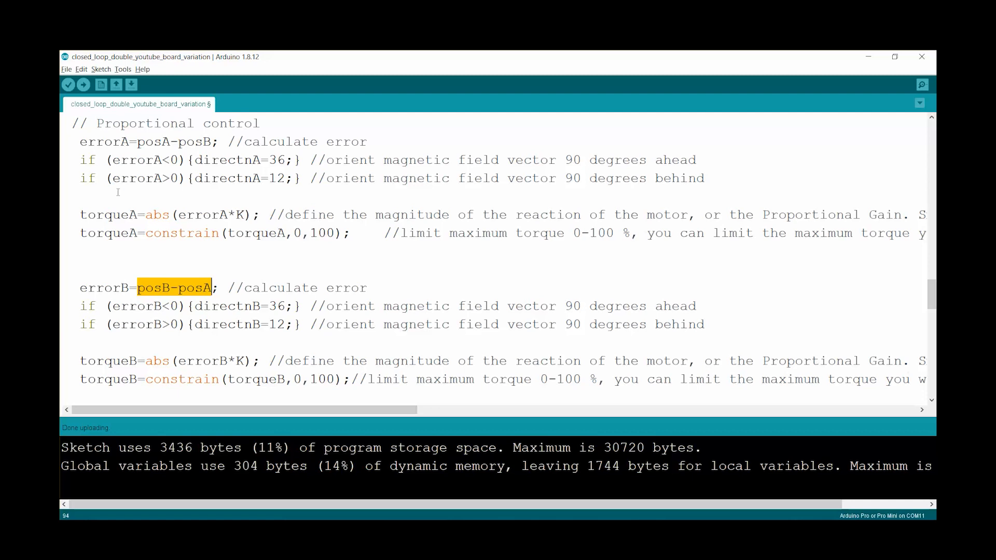
double_click(104, 141)
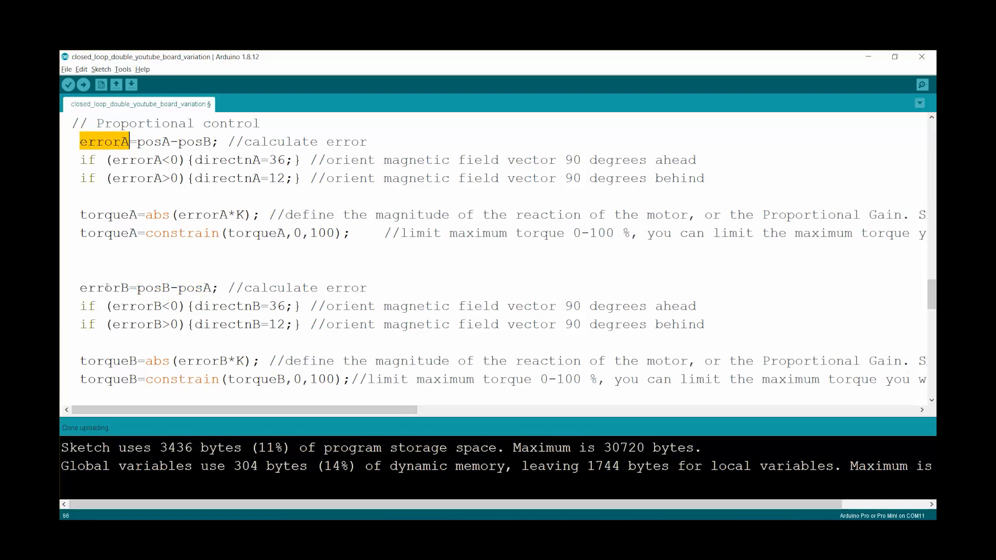
double_click(104, 288)
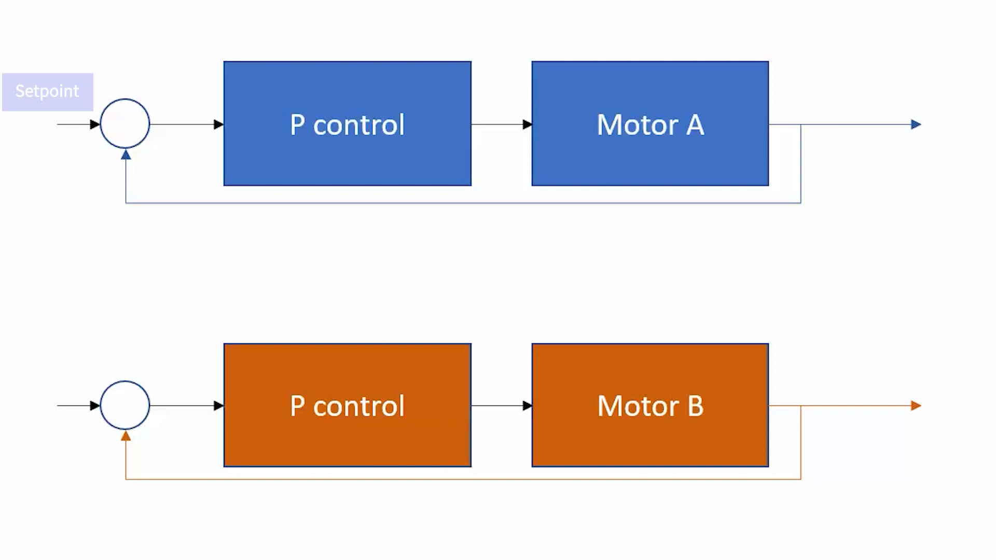
Advance the slide animation so the Setpoint label marks Motor A's loop input
left_click(47, 91)
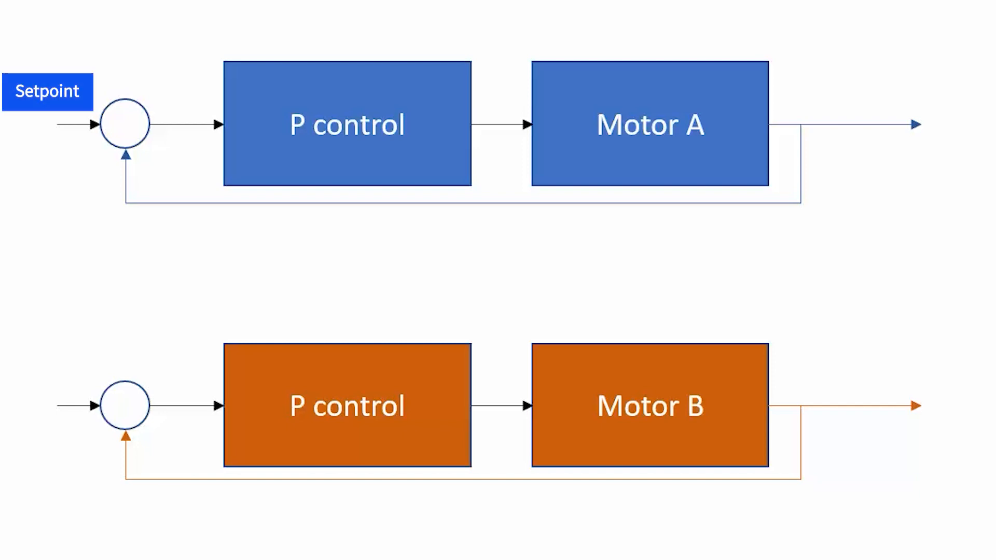